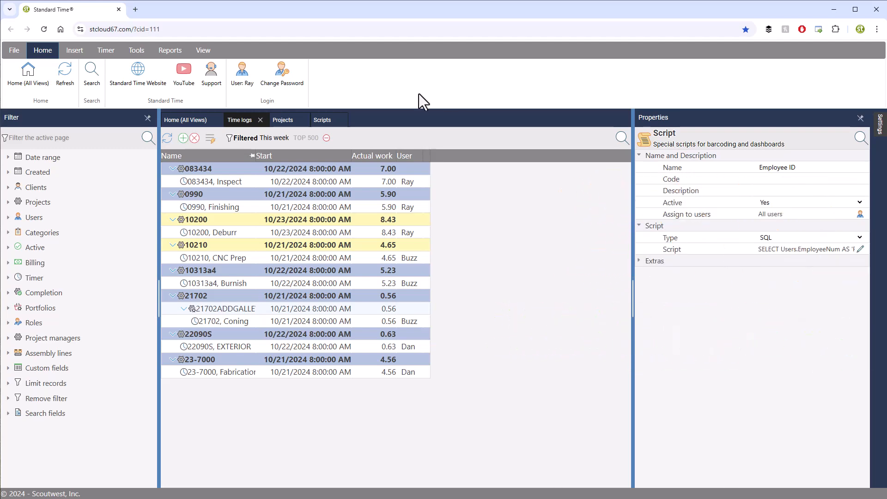
- Insert the Employee ID script column into the Time logs grid via the header column menu
{"action": "left_click", "coordinate": [184, 119]}
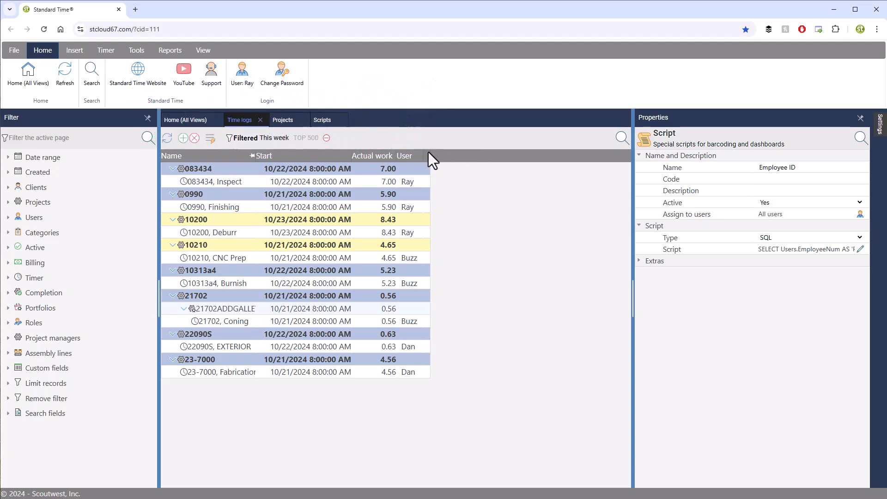
{"action": "right_click", "coordinate": [433, 158]}
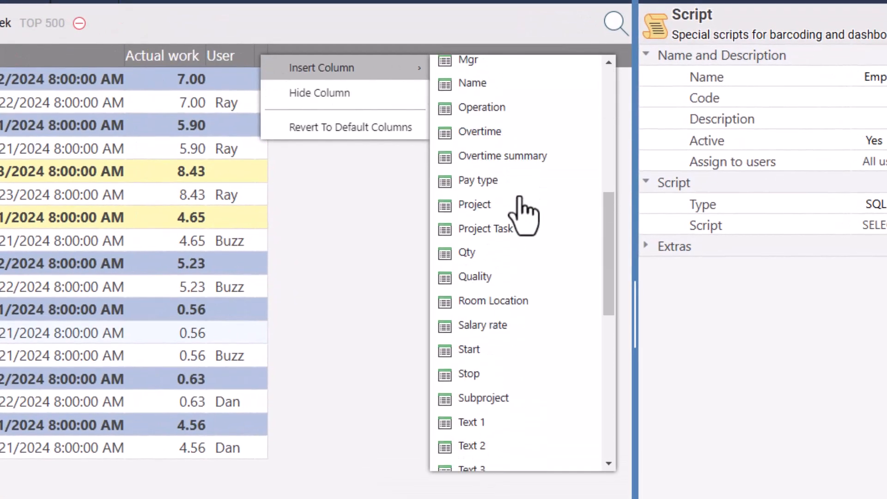
{"action": "scroll", "scroll_direction": "down", "scroll_amount": 3}
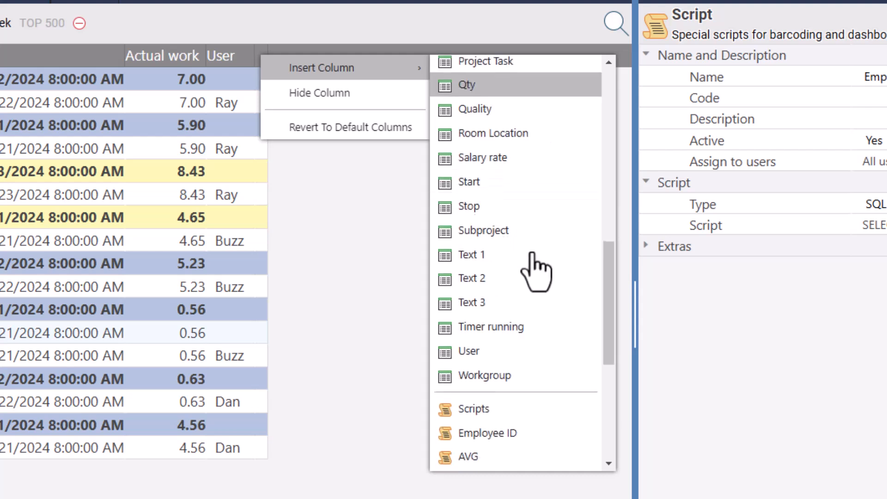
{"action": "scroll", "scroll_direction": "down", "scroll_amount": 3}
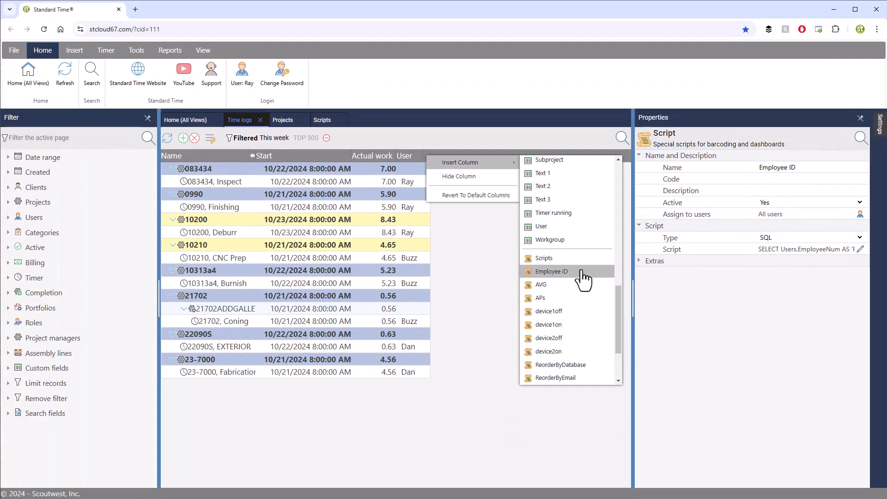
{"action": "left_click", "coordinate": [551, 271]}
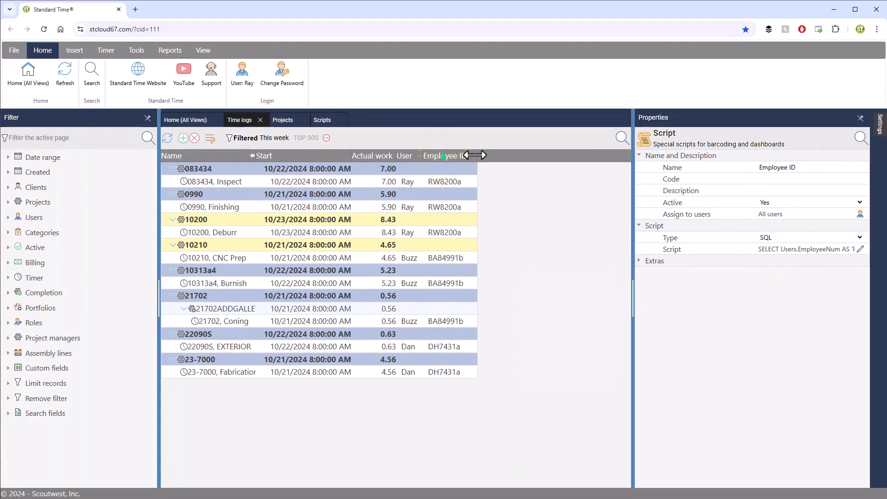
- Insert the AVG script column beside Employee ID in the Time logs grid
{"action": "right_click", "coordinate": [444, 155]}
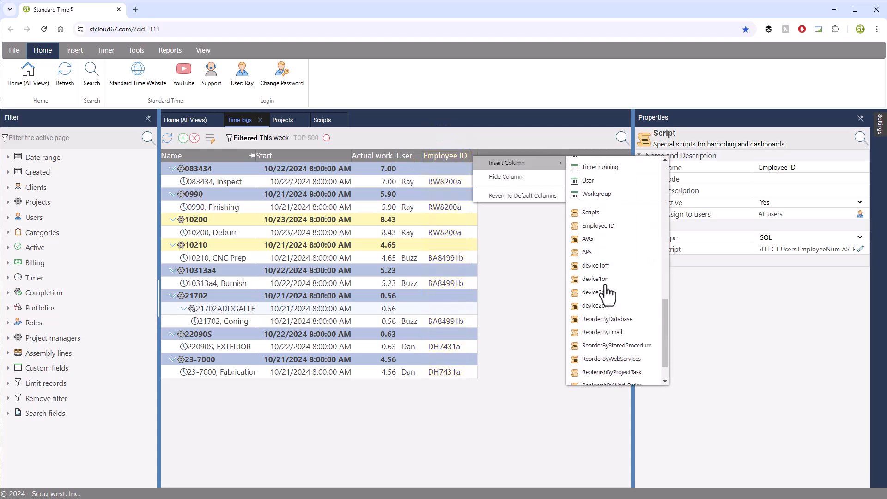
{"action": "left_click", "coordinate": [587, 239]}
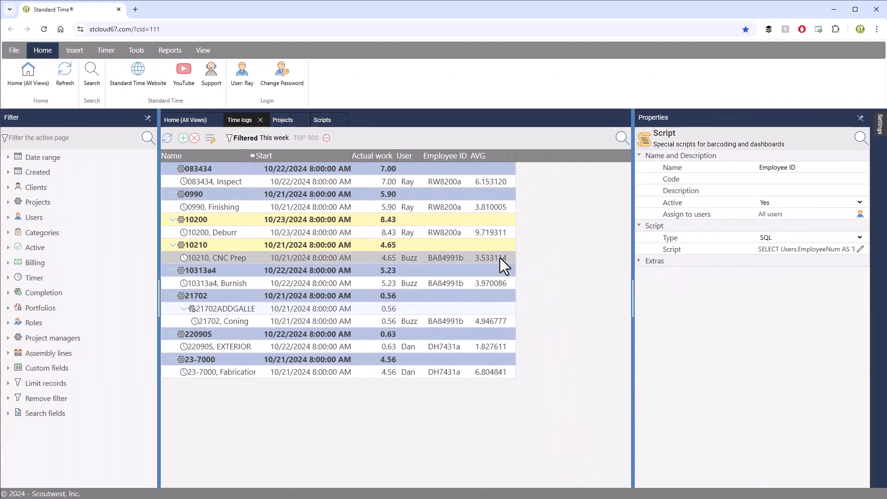
{"action": "mouse_move", "coordinate": [494, 420]}
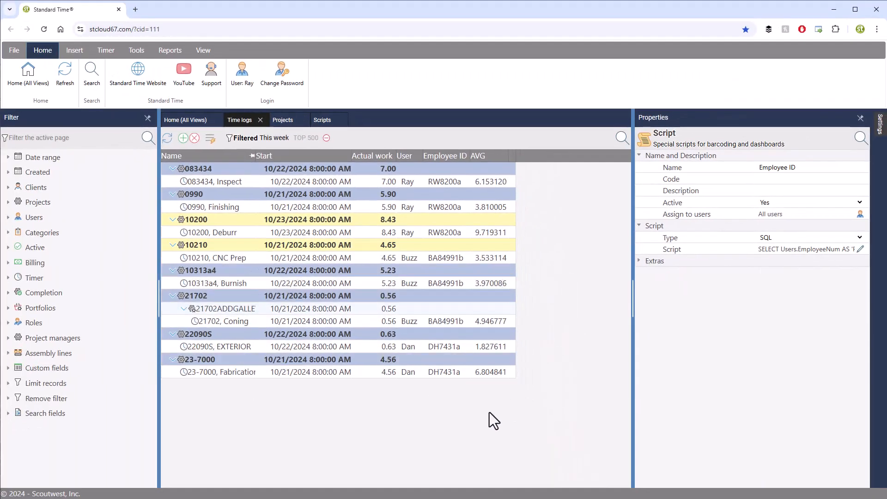
- Go to the Scripts page and show the AVG script's SQL properties under the Grid folder
{"action": "left_click", "coordinate": [185, 119]}
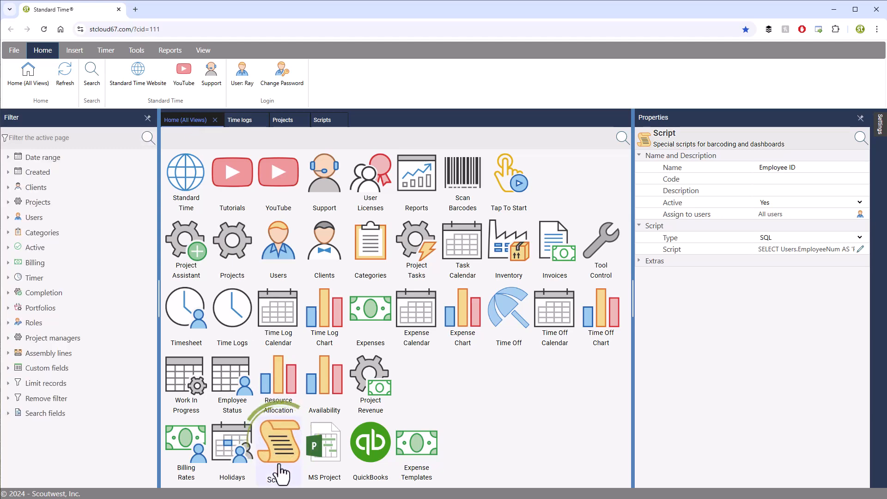
{"action": "left_click", "coordinate": [321, 119]}
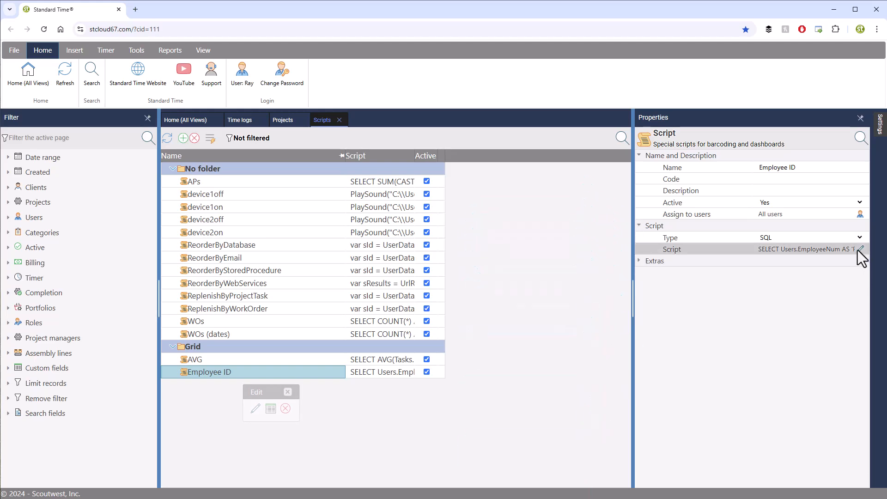
{"action": "left_click", "coordinate": [858, 248]}
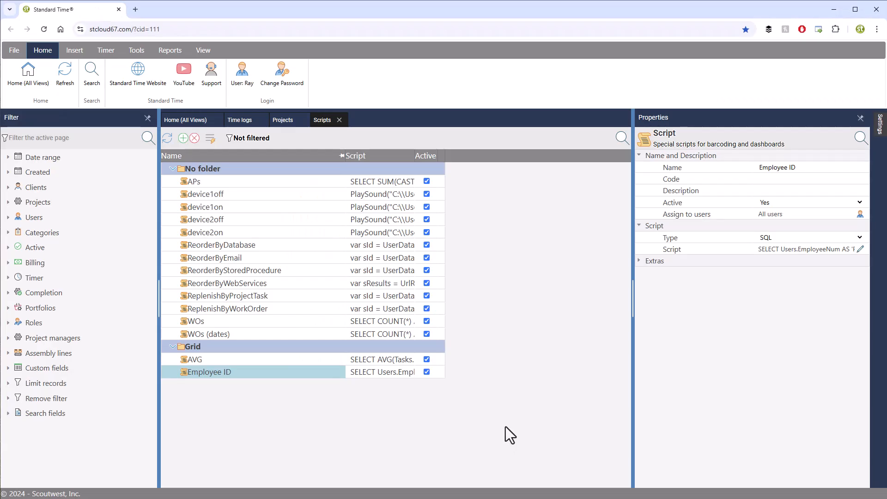
{"action": "left_click", "coordinate": [195, 359]}
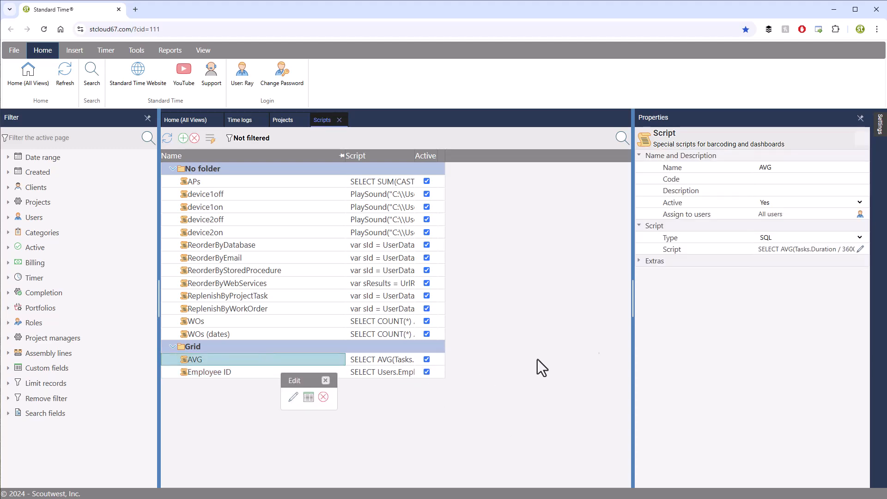
- Dismiss the AVG script's edit popup and return to the Time logs grid
{"action": "left_click", "coordinate": [293, 396]}
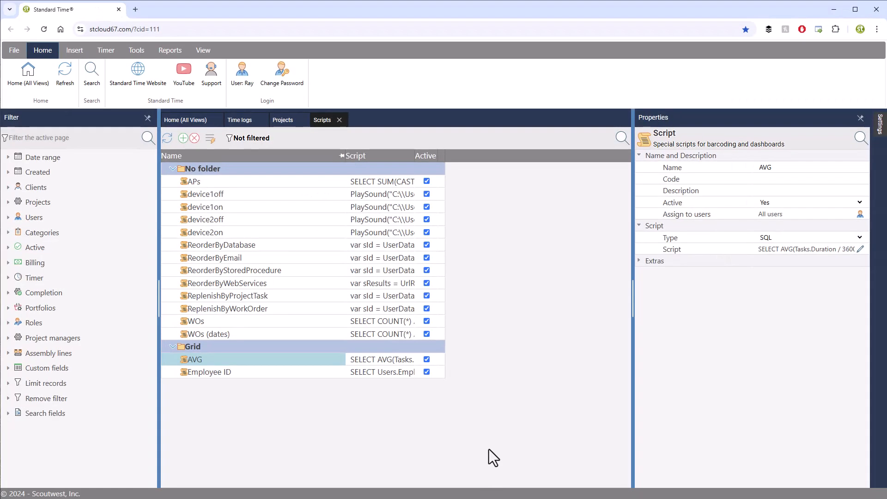
{"action": "left_click", "coordinate": [240, 119]}
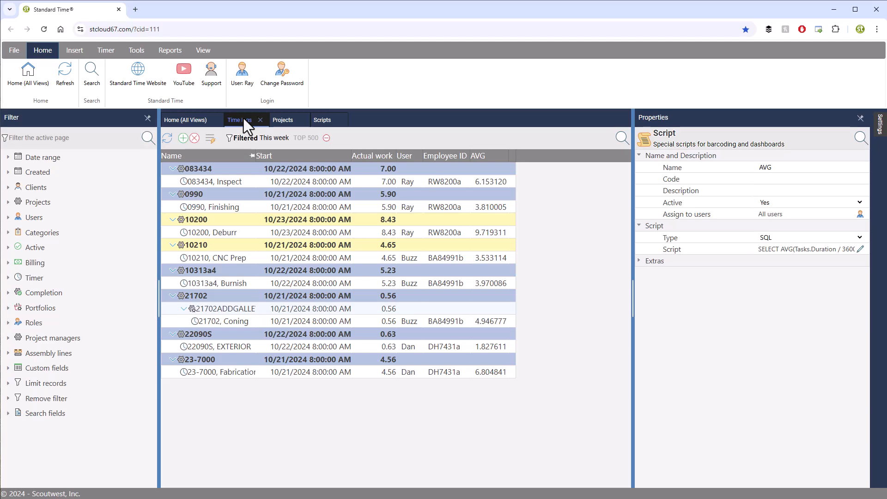
{"action": "left_click", "coordinate": [185, 120]}
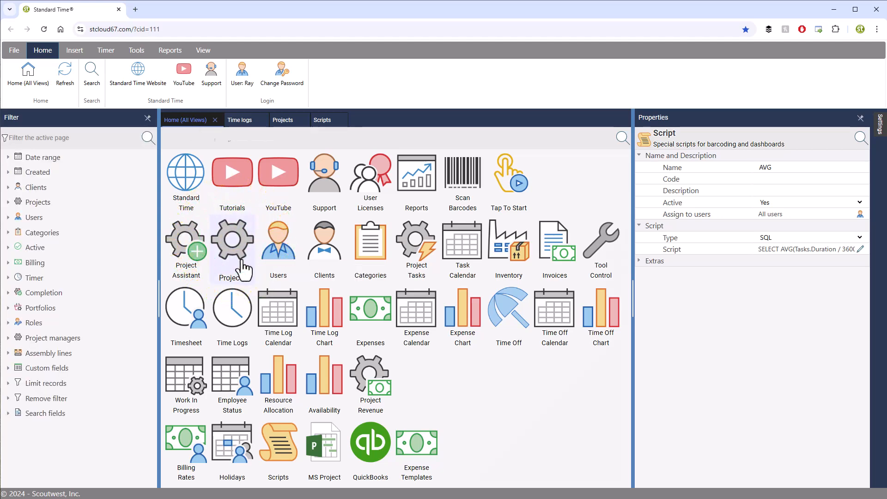
{"action": "left_click", "coordinate": [283, 119]}
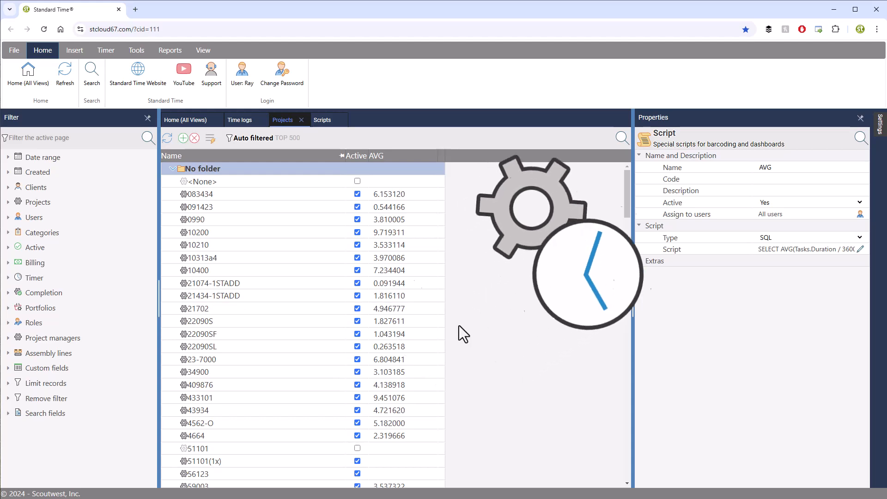
{"action": "left_click", "coordinate": [240, 119]}
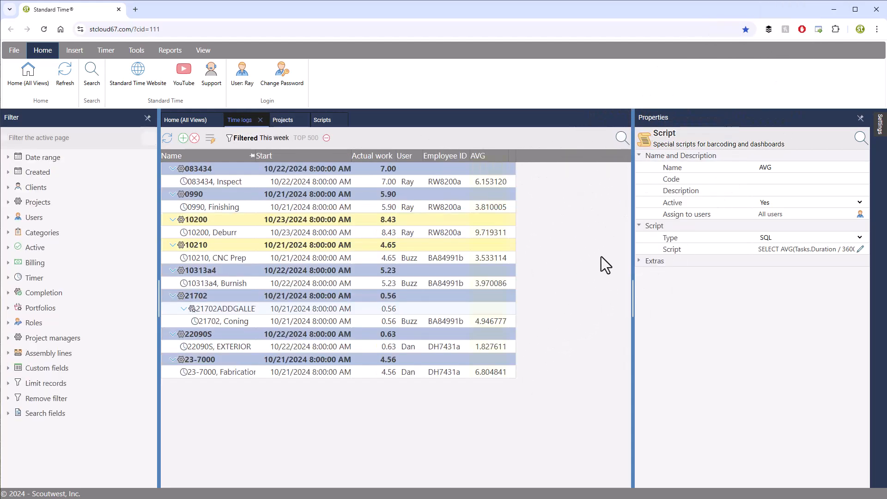
{"action": "left_click", "coordinate": [479, 156]}
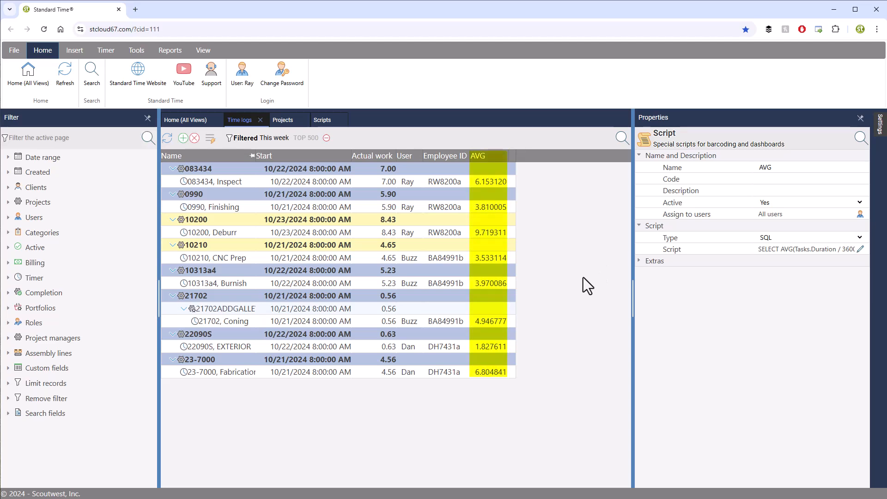
{"action": "left_click", "coordinate": [478, 155]}
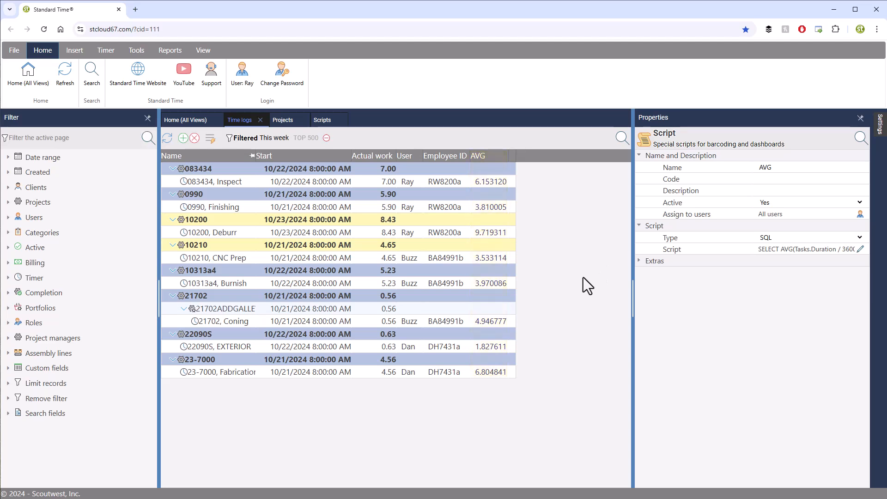